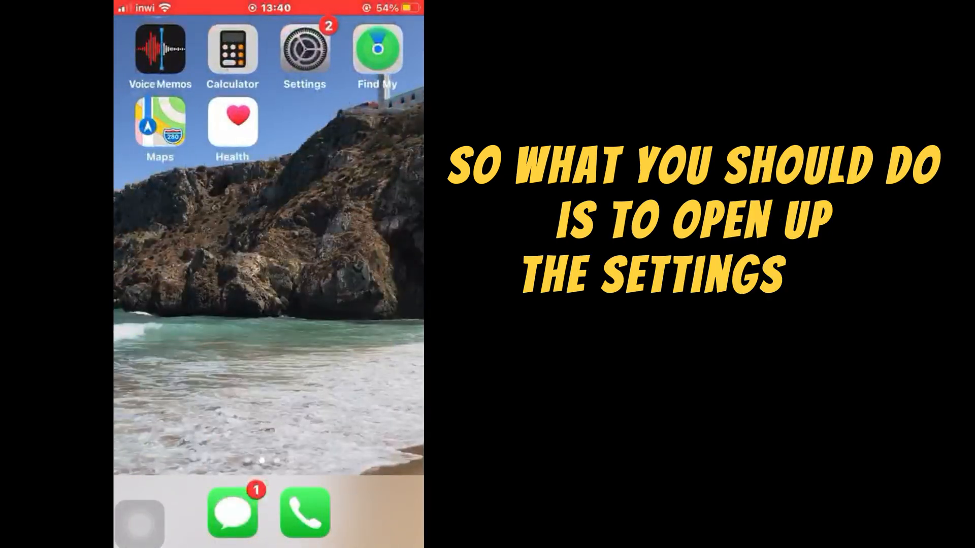
# - Open Settings and look through Instagram's app settings page for a cache-clearing option
pyautogui.click(305, 49)
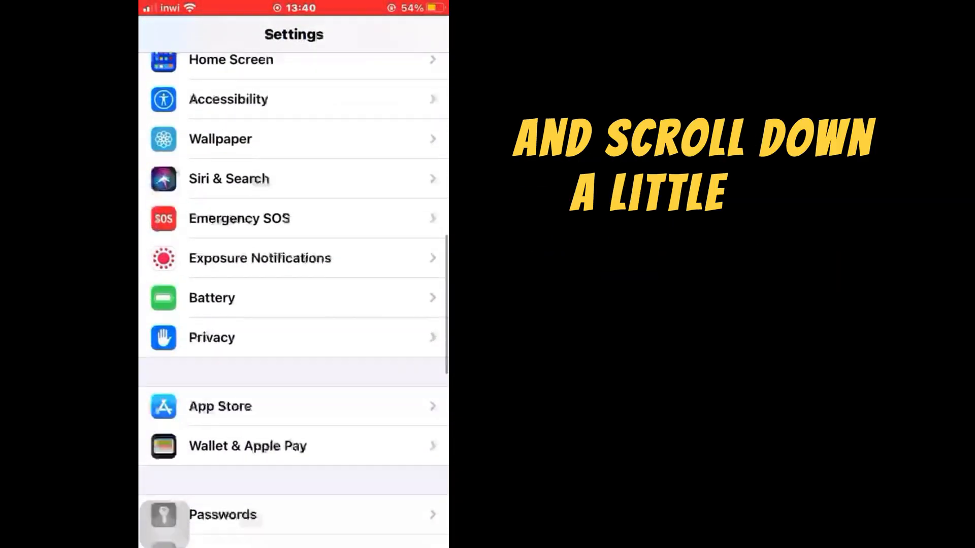
pyautogui.scroll(-3)
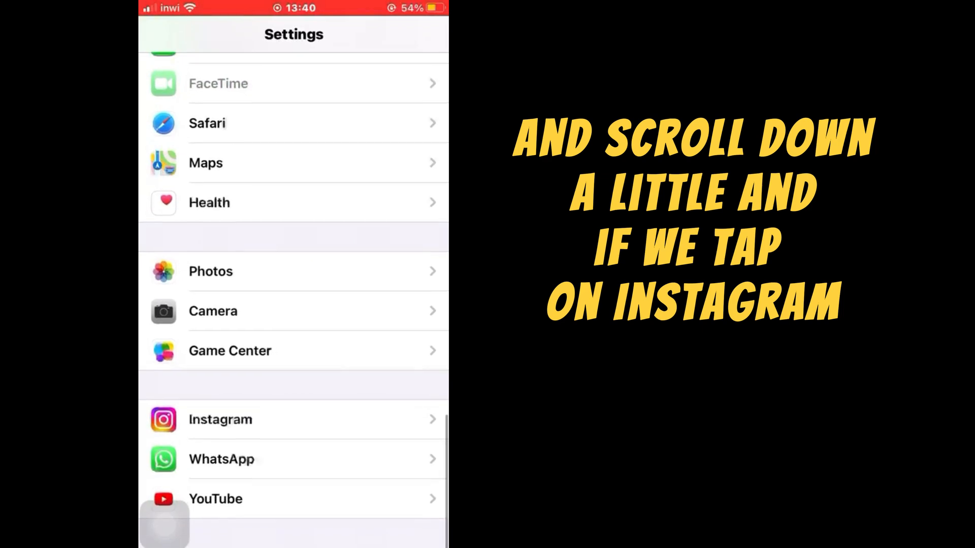
pyautogui.click(219, 418)
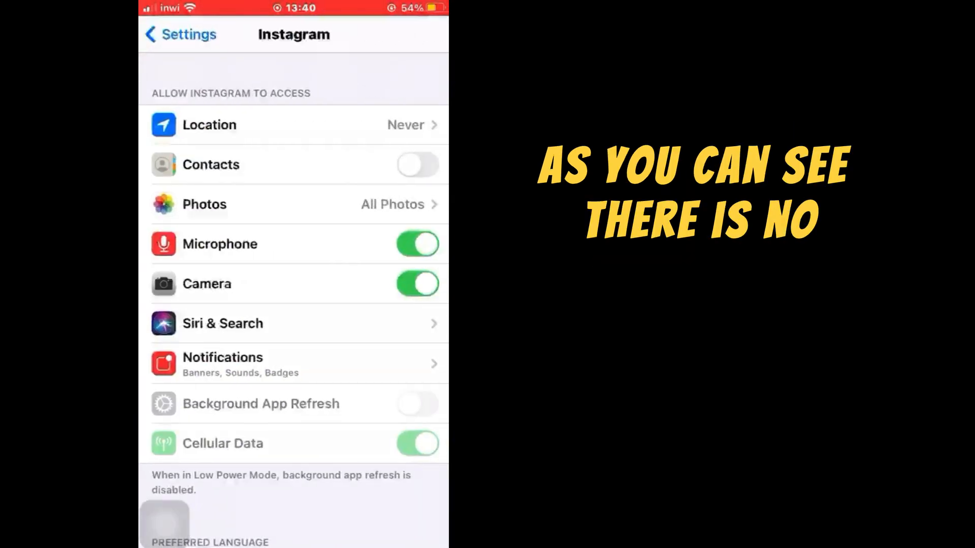
pyautogui.scroll(-3)
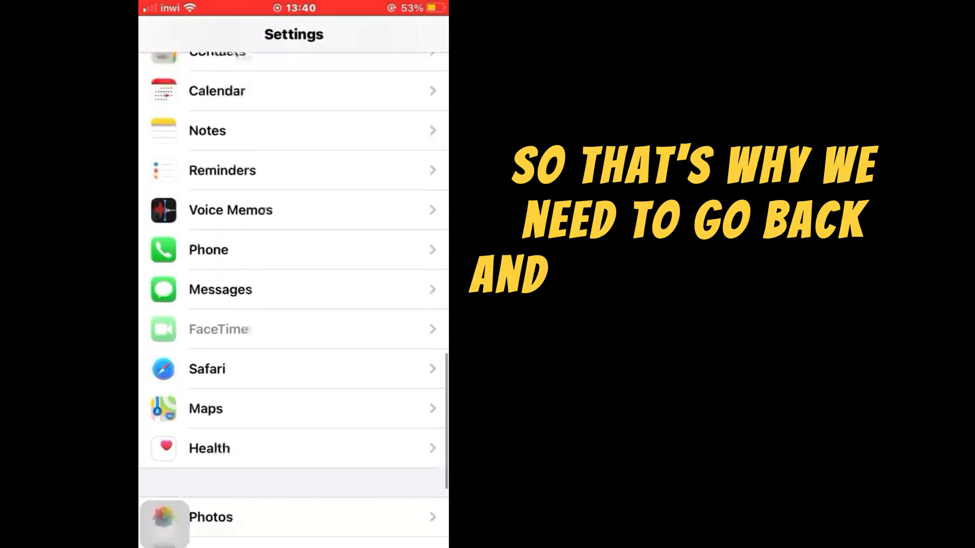
# - Go to General > iPhone Storage to see per-app storage usage
pyautogui.scroll(3)
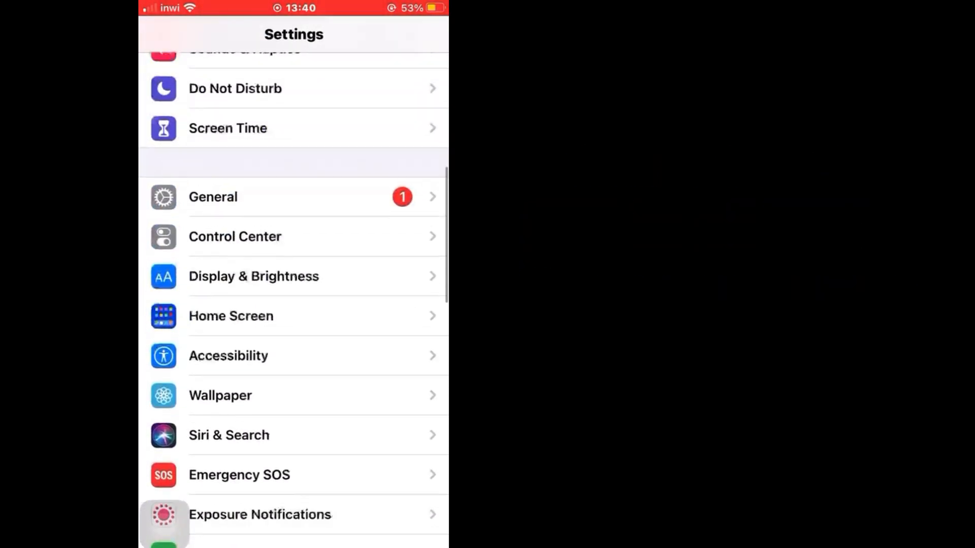
pyautogui.click(213, 197)
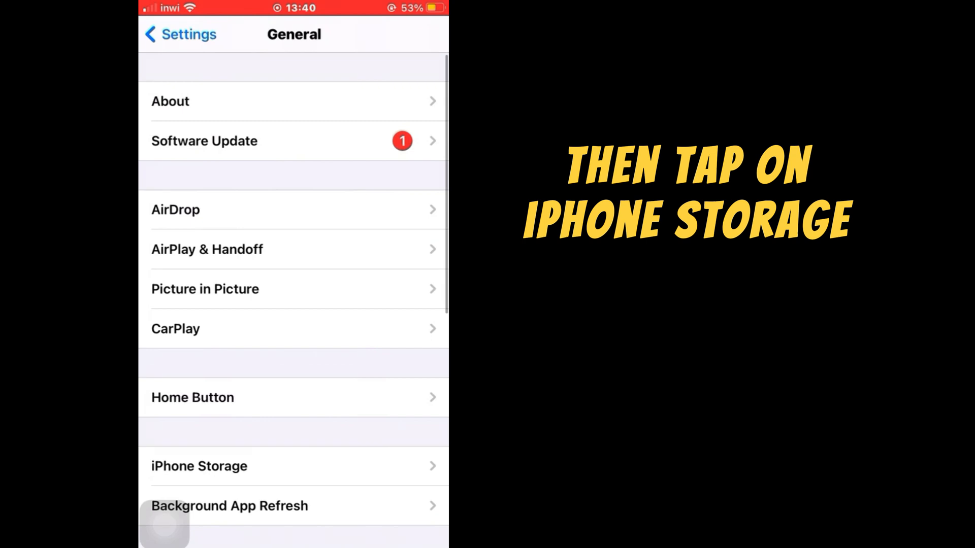
pyautogui.click(199, 466)
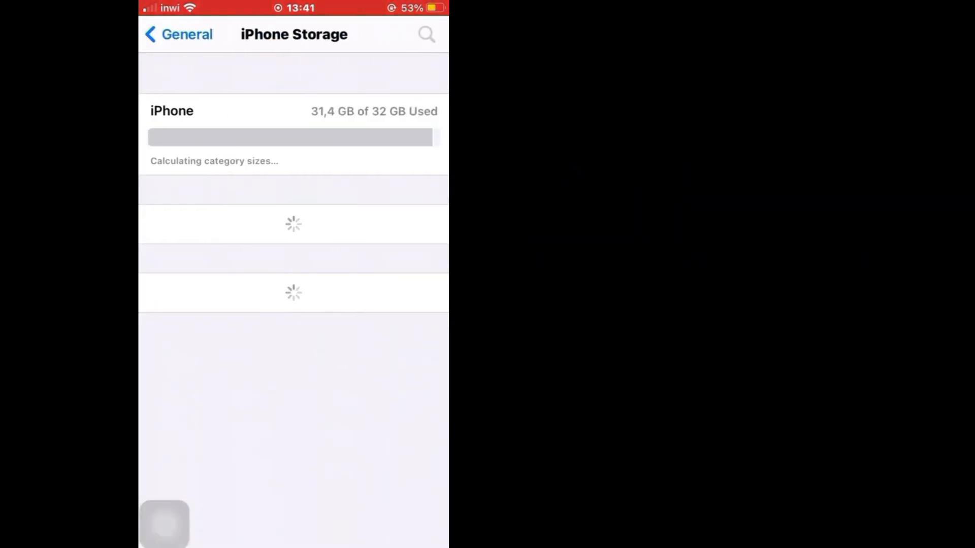